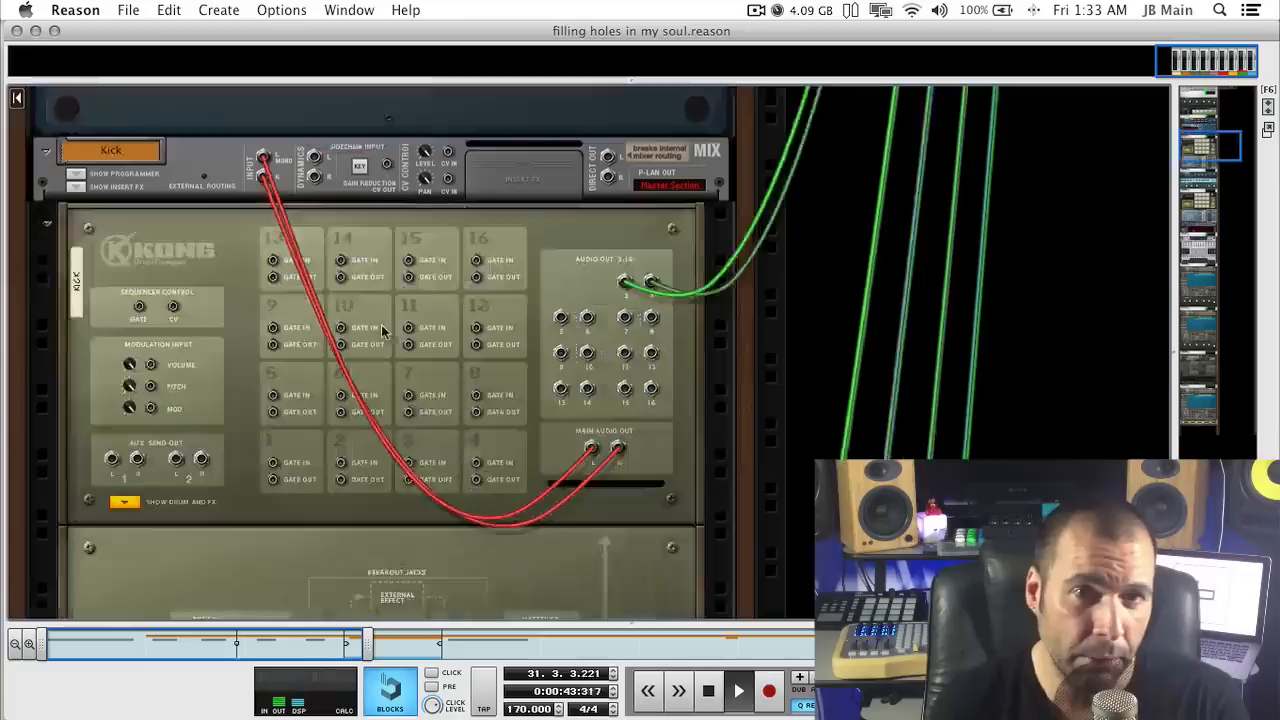
Scroll the rack down to the Master Section where Buffre sits in the insert slot
scroll("down", 3)
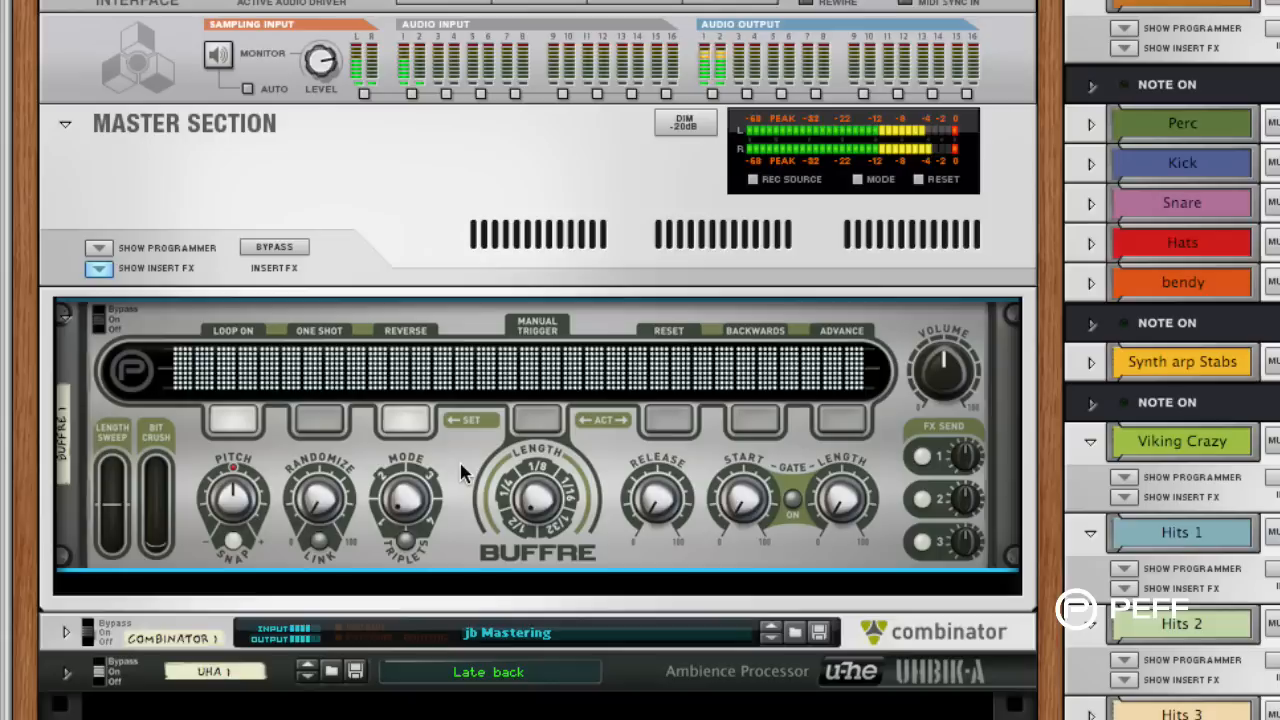
right_click(460, 472)
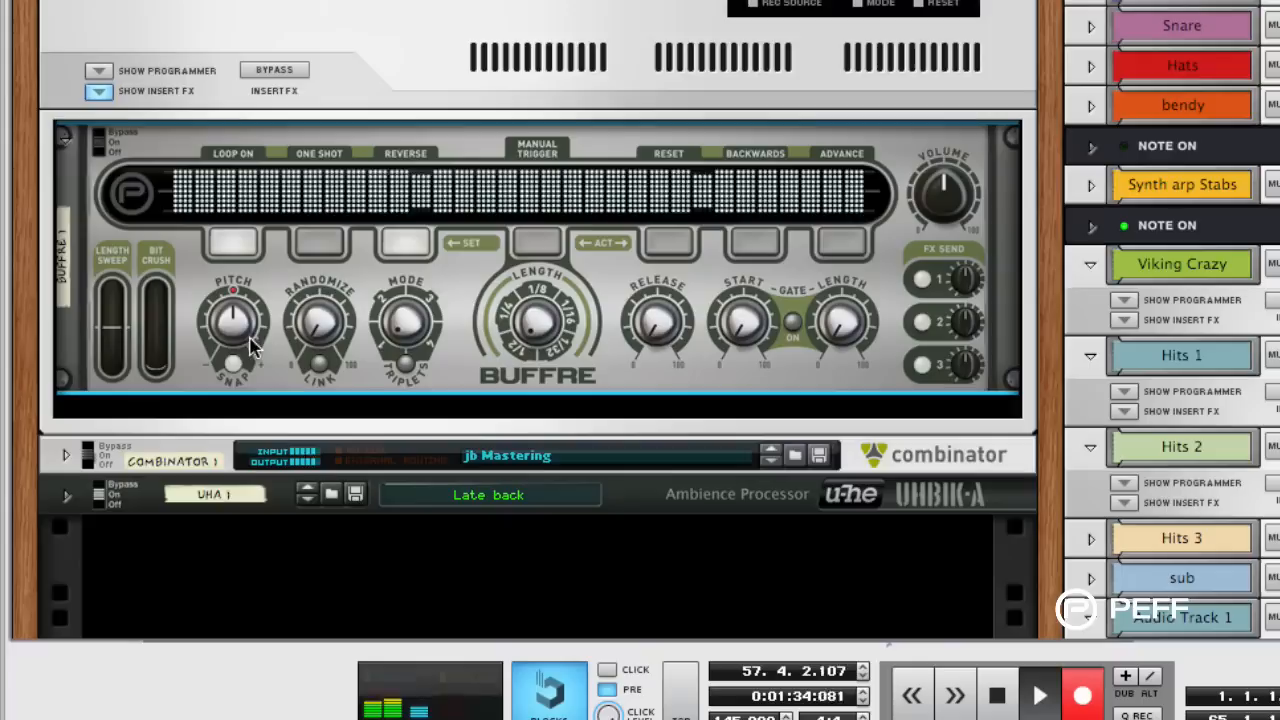
mouse_move(236, 336)
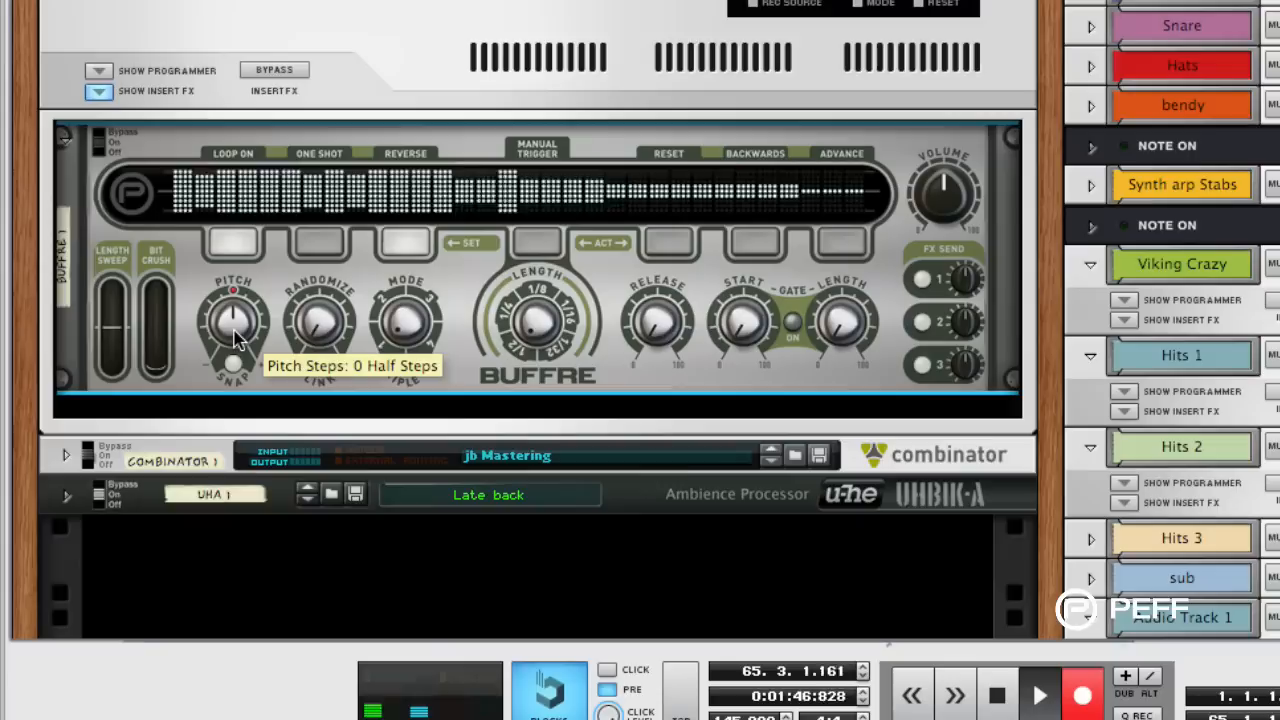
Give Buffre's Pitch Steps a remote override mapping to Livid Ohm64 Knob 12 and confirm it
right_click(232, 320)
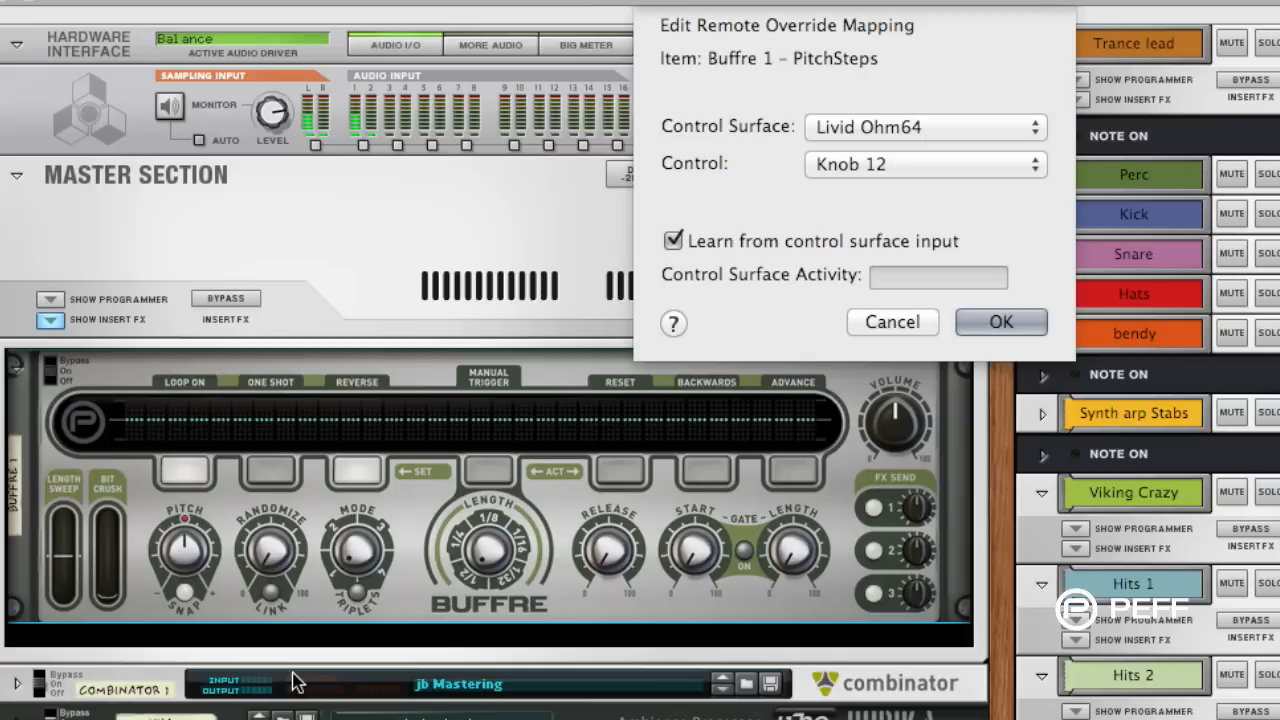
left_click(1000, 322)
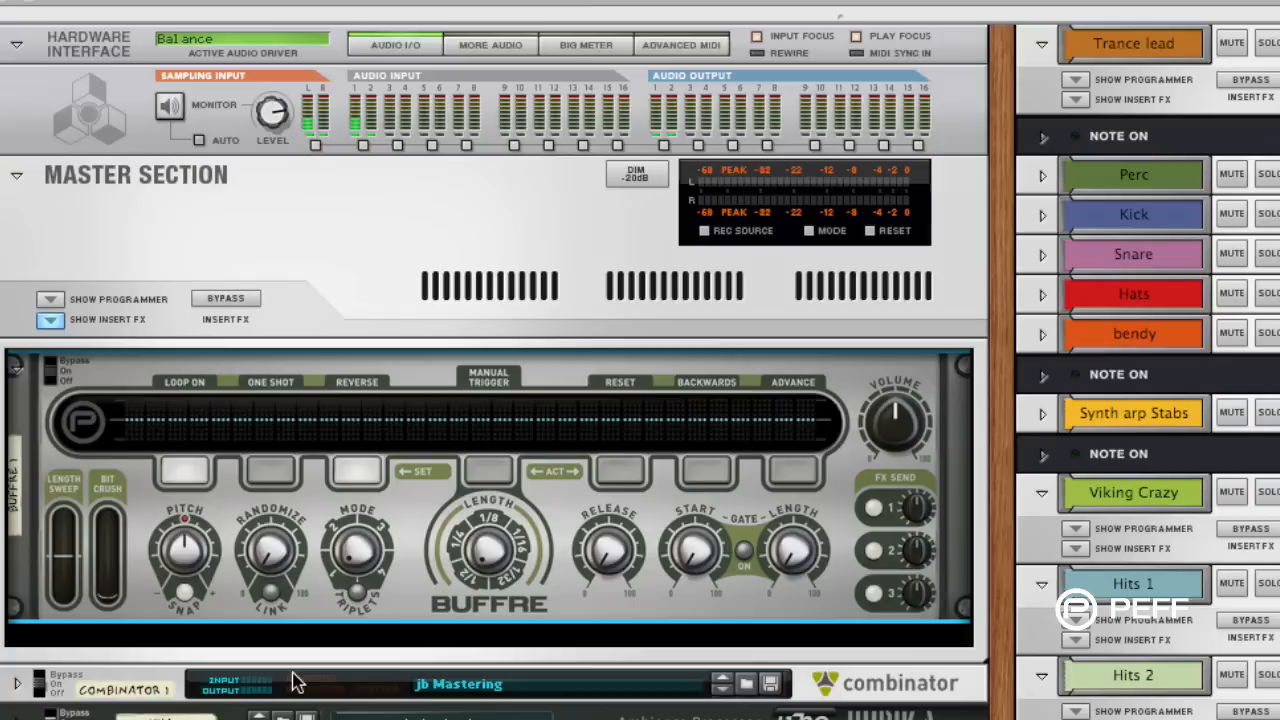
mouse_move(190, 498)
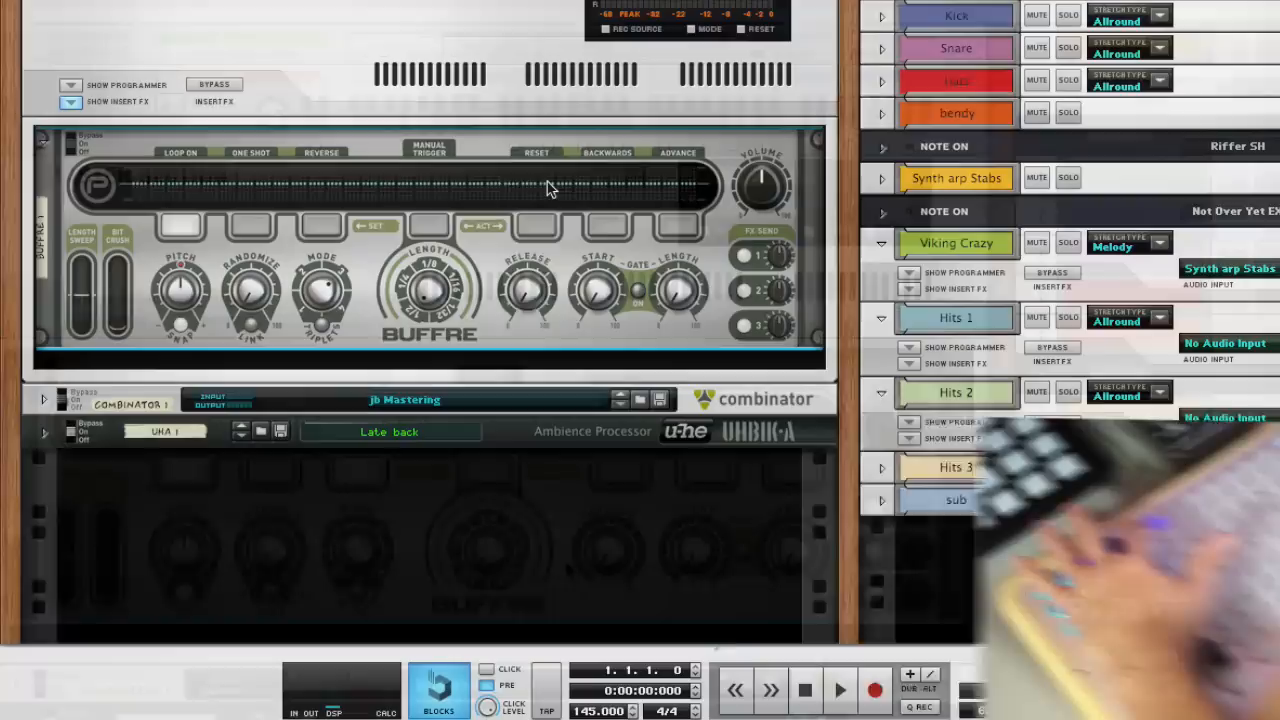
Start transport playback so the song runs through Buffre for live knob performance
left_click(840, 690)
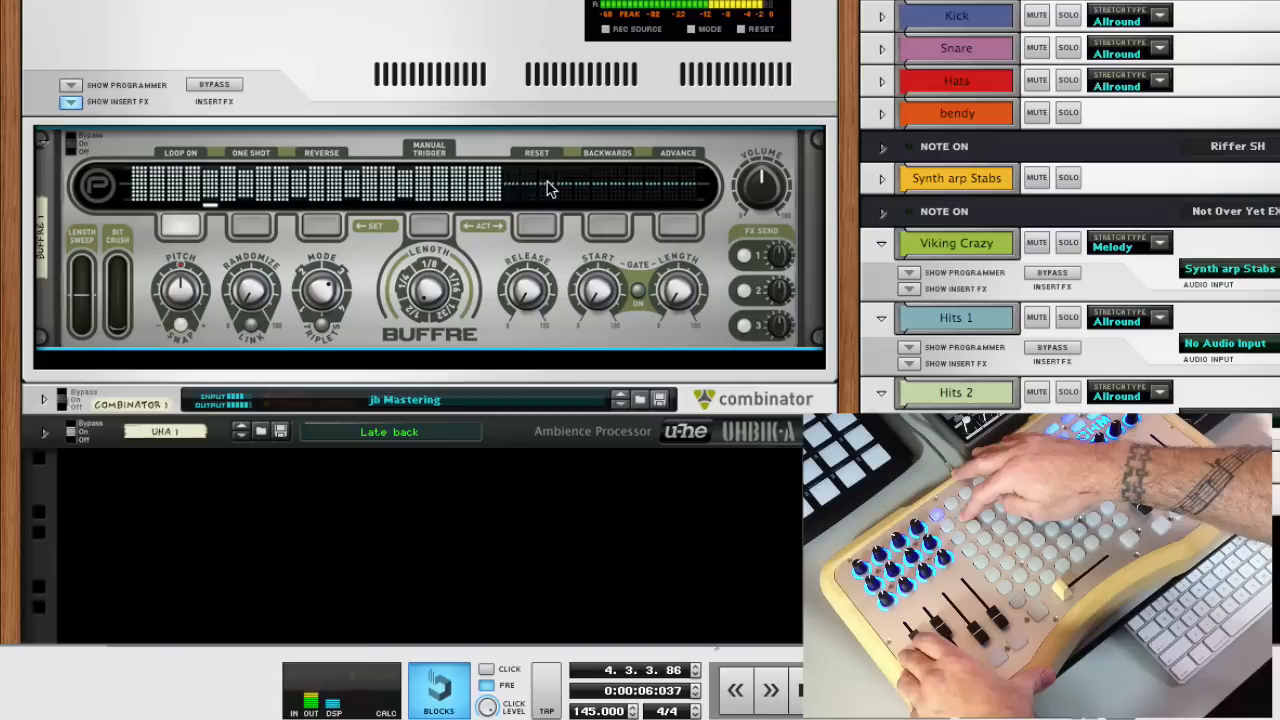